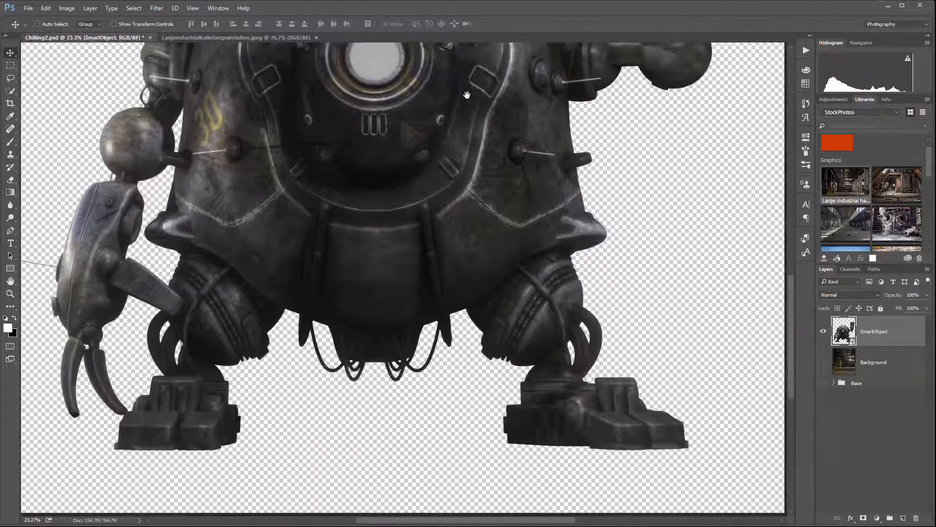
# - Reveal the industrial background layer and frame the robot over the backdrop
pyautogui.moveTo(467, 94); pyautogui.dragTo(655, 432)
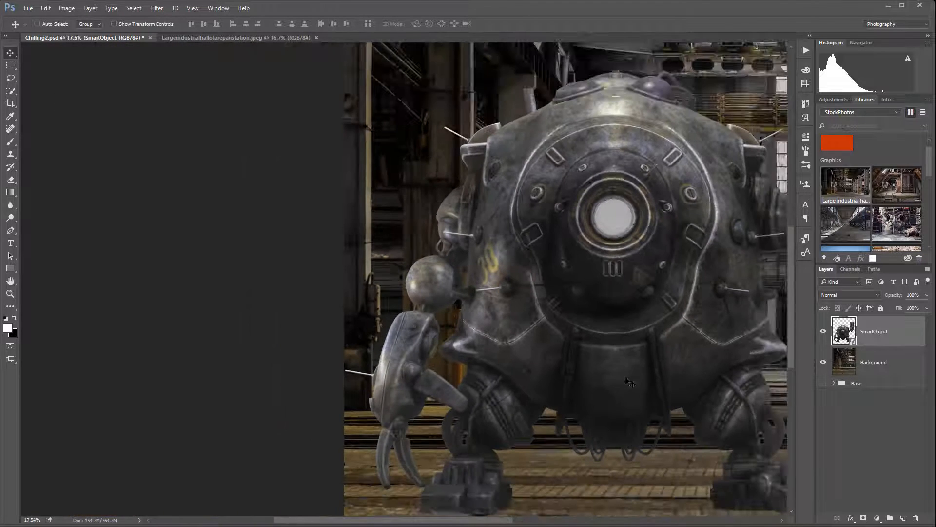
# - Contract the robot's loaded selection by a small pixel value via Select > Modify > Contract
pyautogui.moveTo(629, 382); pyautogui.dragTo(523, 348)
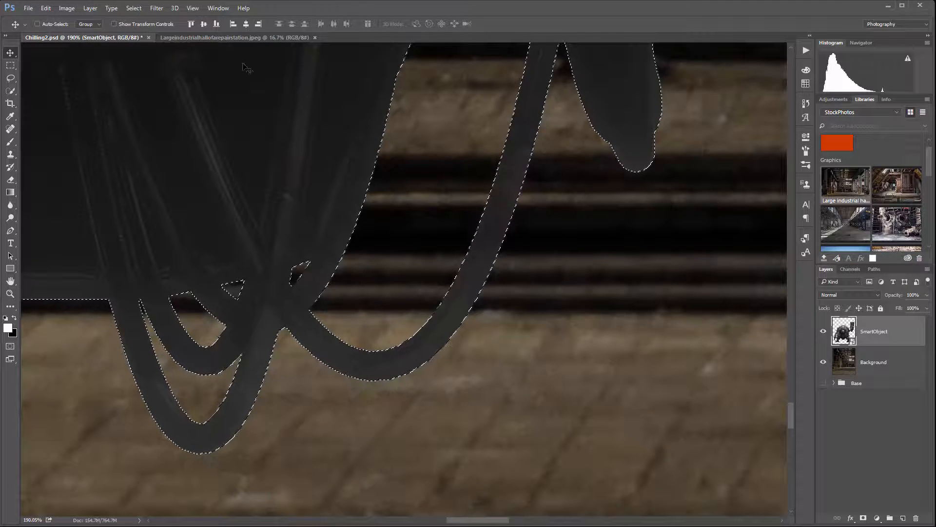
pyautogui.click(156, 8)
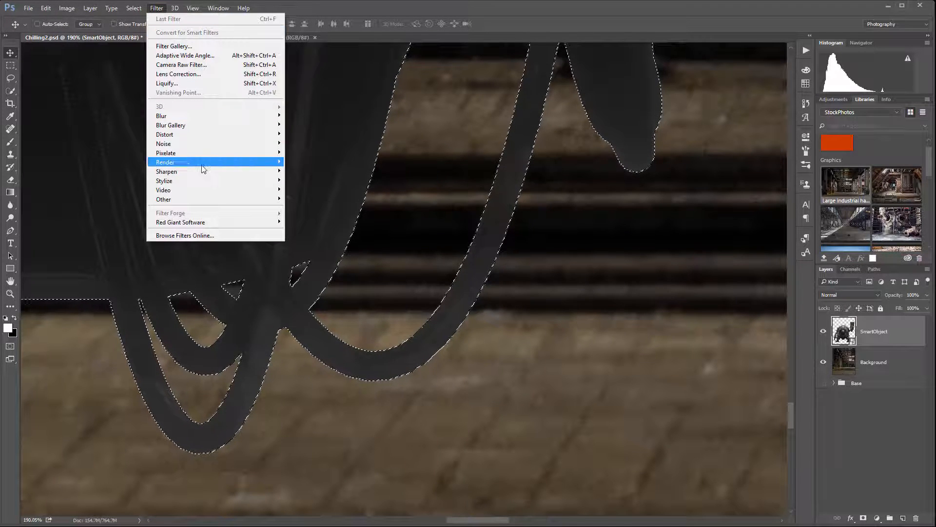
pyautogui.click(133, 8)
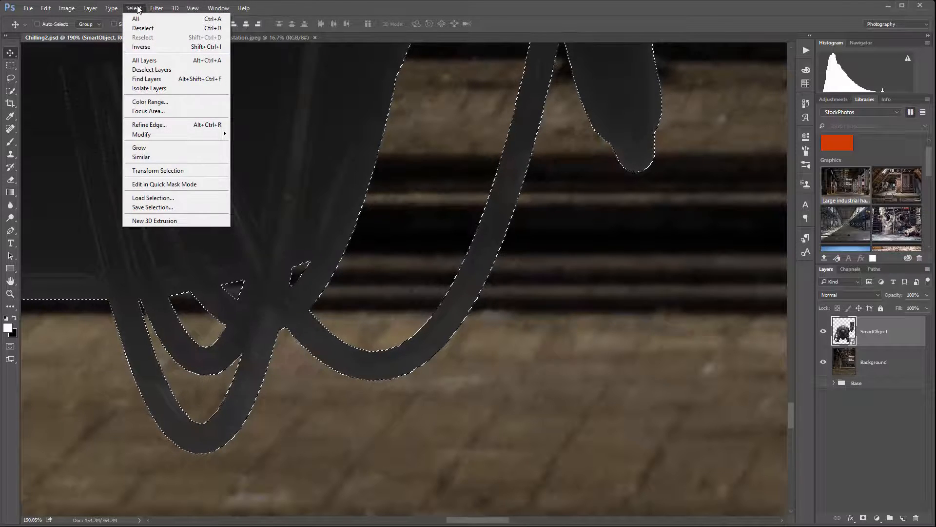
pyautogui.moveTo(142, 135)
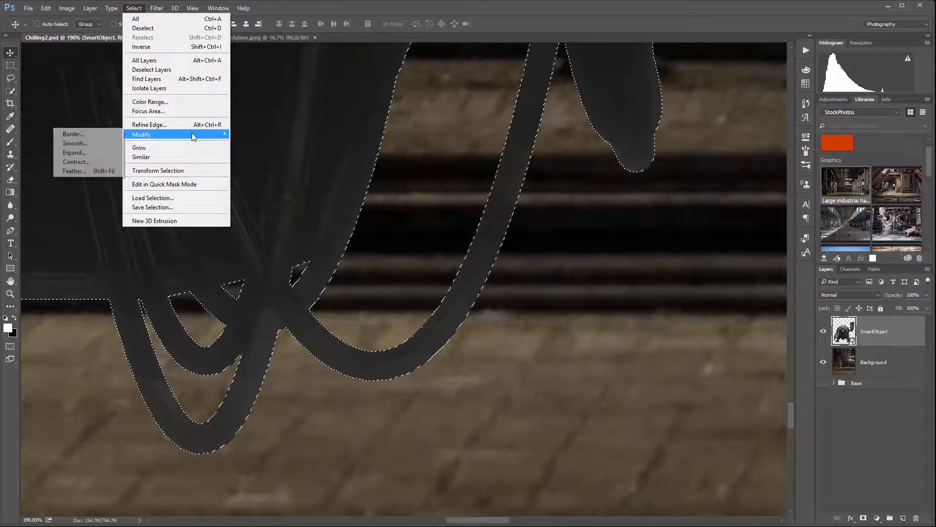
pyautogui.click(76, 162)
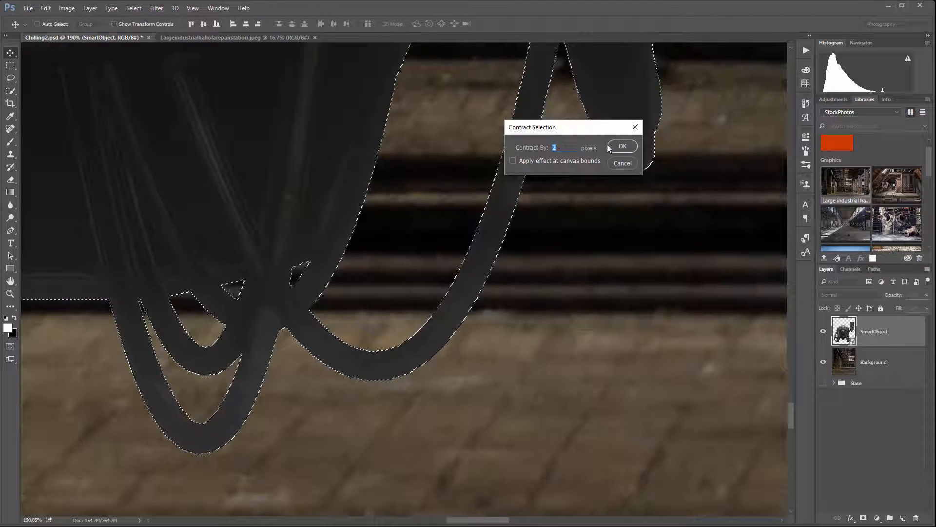
pyautogui.click(623, 146)
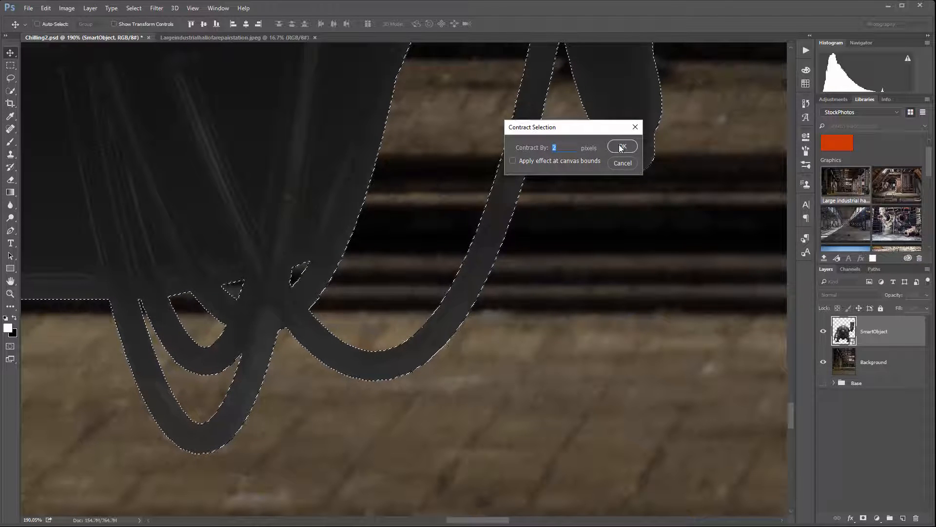
pyautogui.click(623, 147)
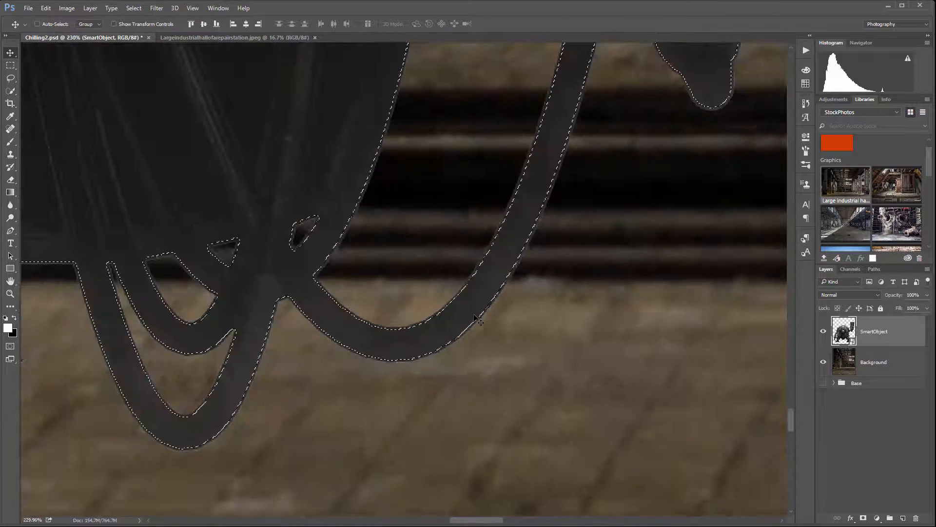
# - Feather the robot selection by 2 pixels via Select > Modify > Feather
pyautogui.click(157, 8)
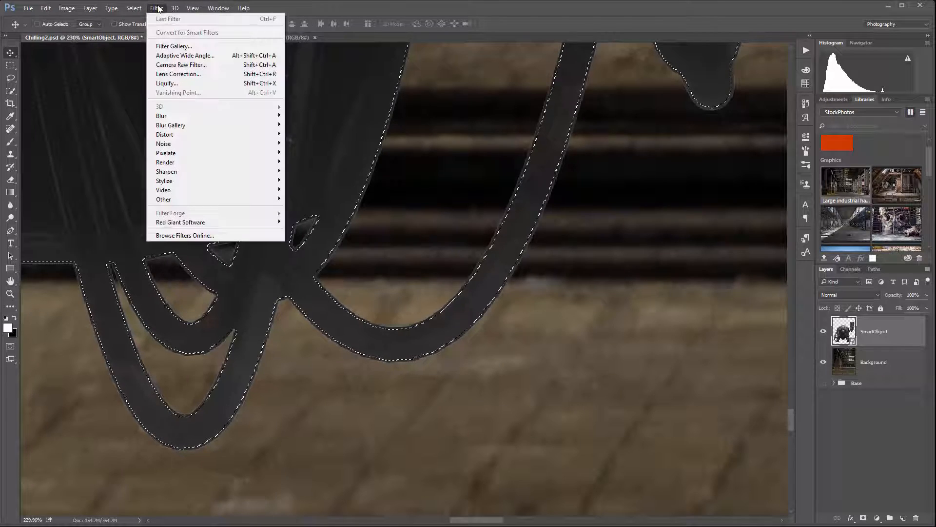
pyautogui.click(134, 8)
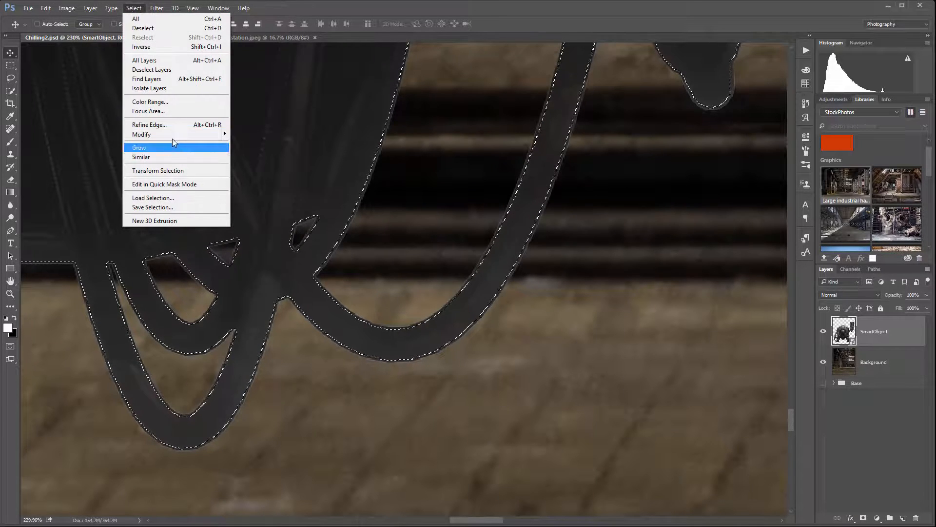
pyautogui.click(141, 134)
pyautogui.write('2')
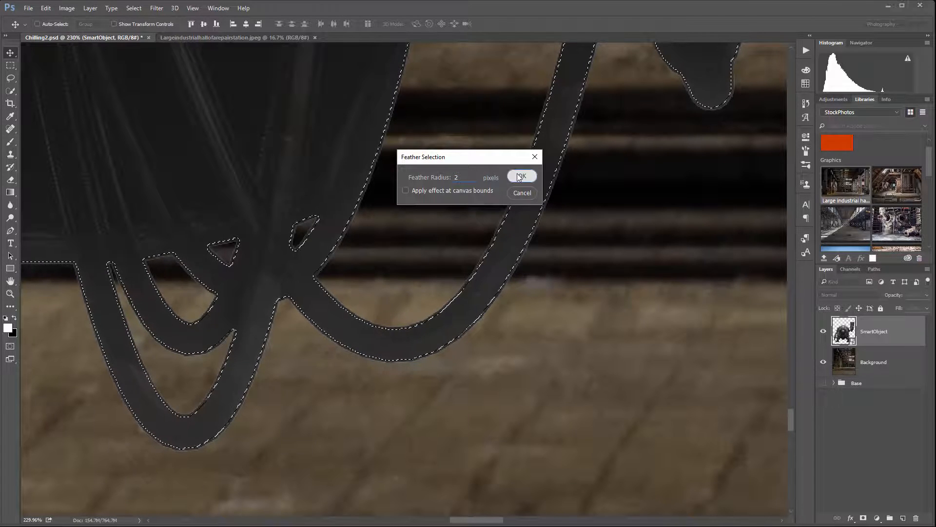
pyautogui.click(521, 175)
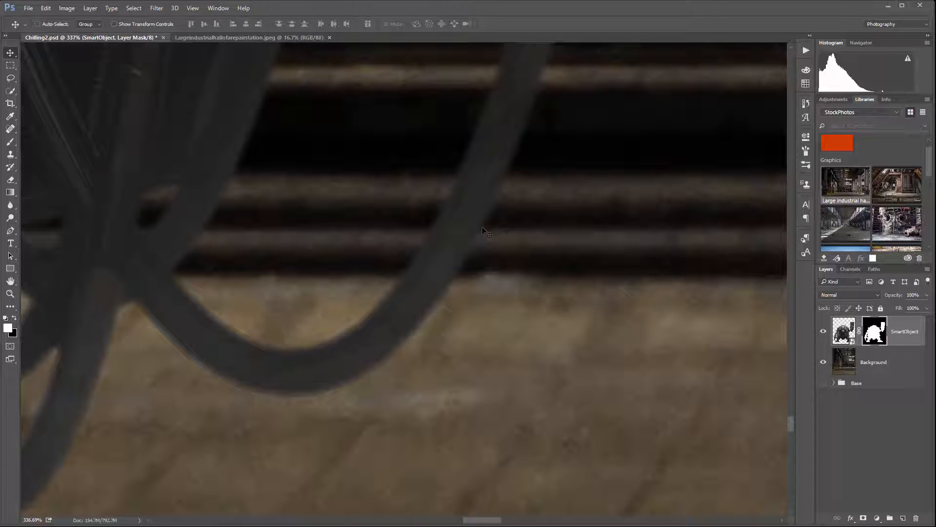
pyautogui.moveTo(506, 281)
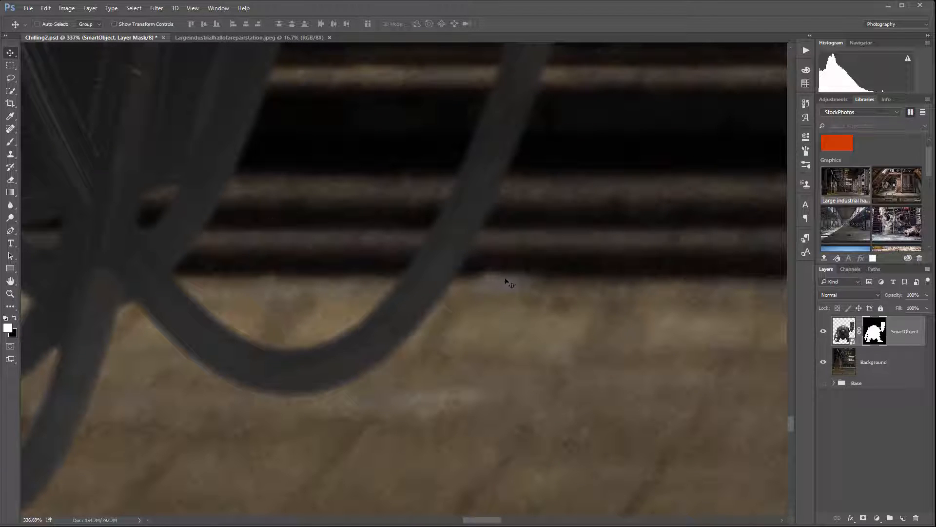
pyautogui.moveTo(413, 261)
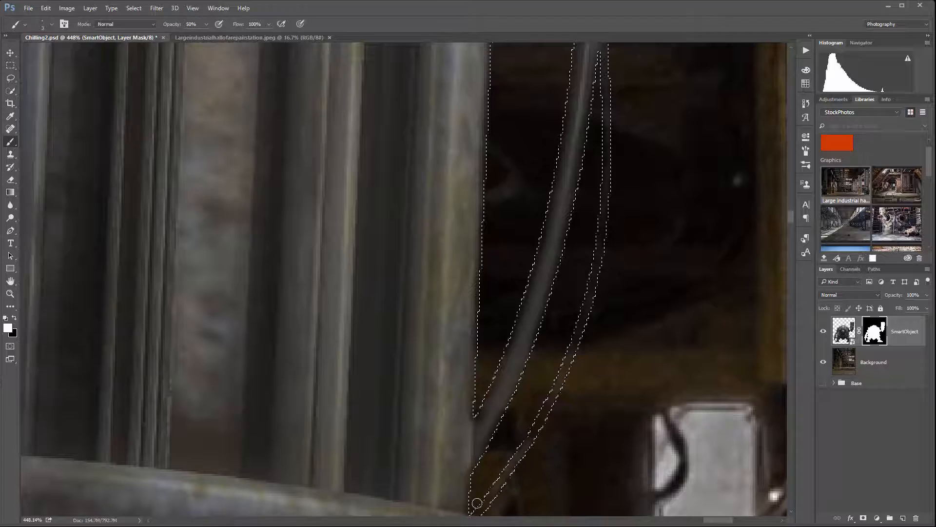
# - Paint the SmartObject layer mask at 50% brush opacity along the thin cable's edge
pyautogui.moveTo(477, 503); pyautogui.dragTo(577, 309)
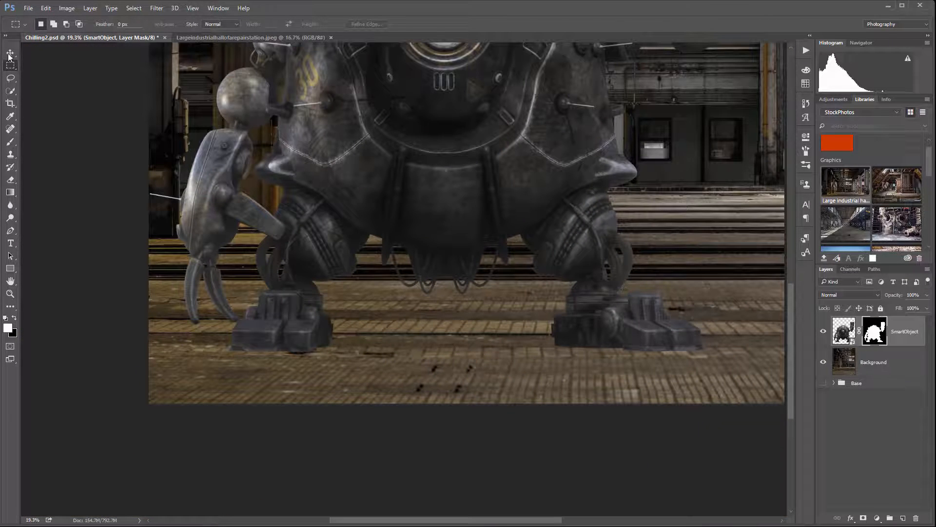
pyautogui.click(9, 51)
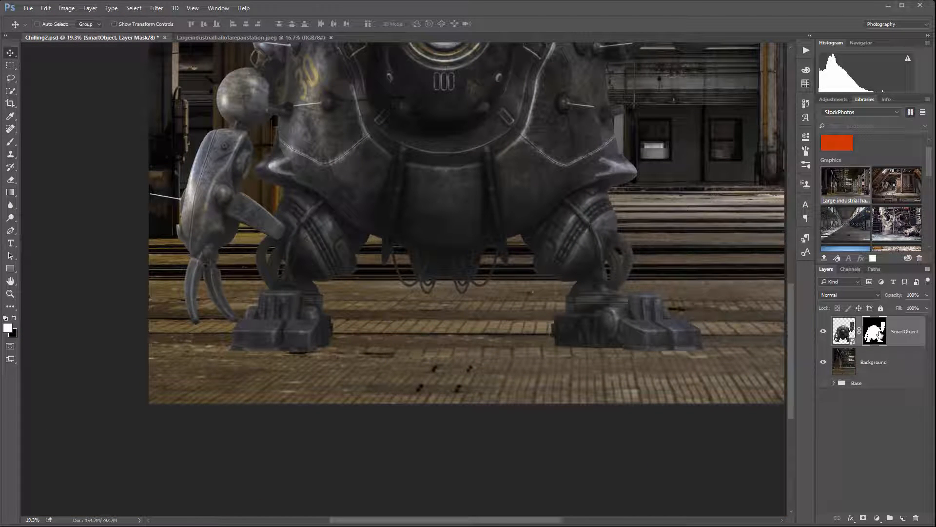
pyautogui.click(874, 331)
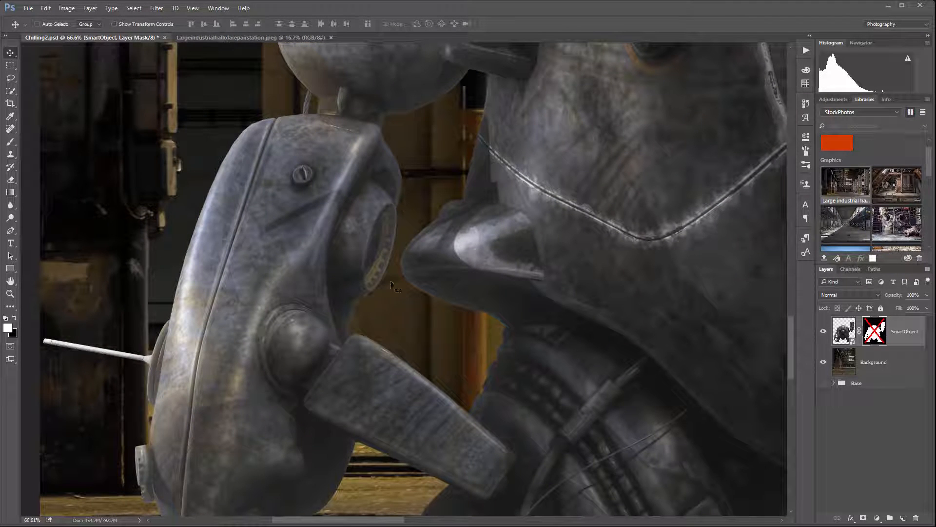
pyautogui.click(874, 331)
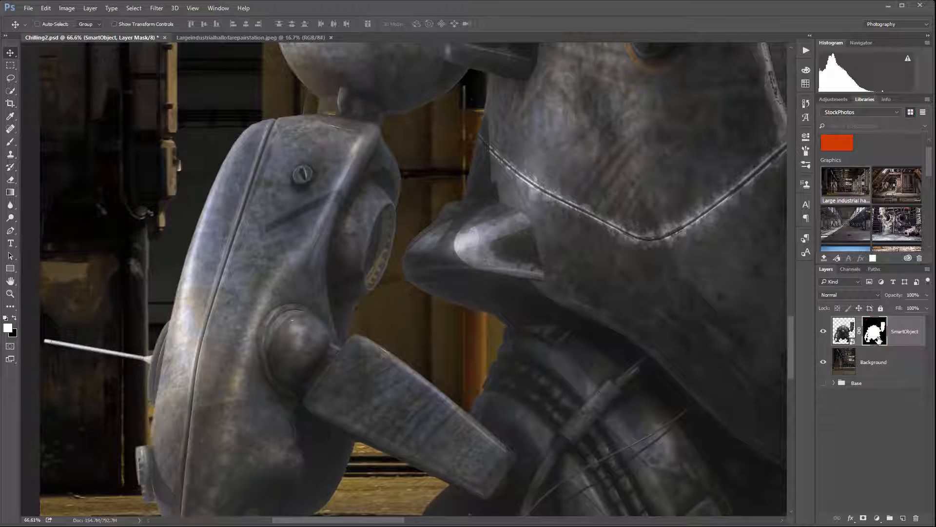